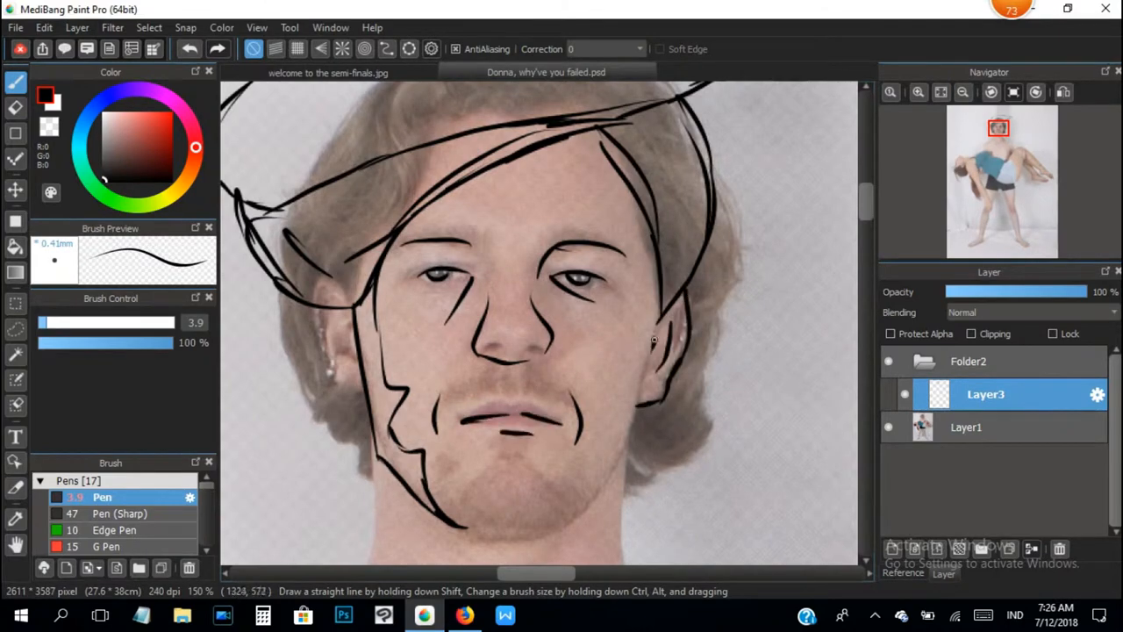
Ink the faces, bodies, clothes and hands of both figures with the Pen on Layer3.
click(888, 427)
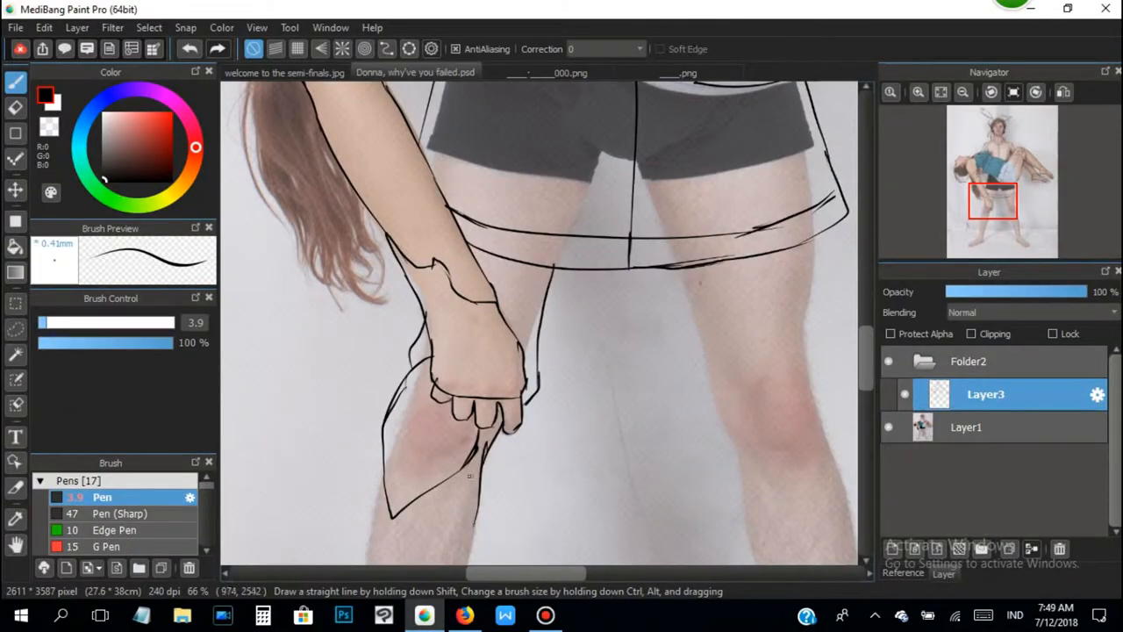
scroll(down, 3)
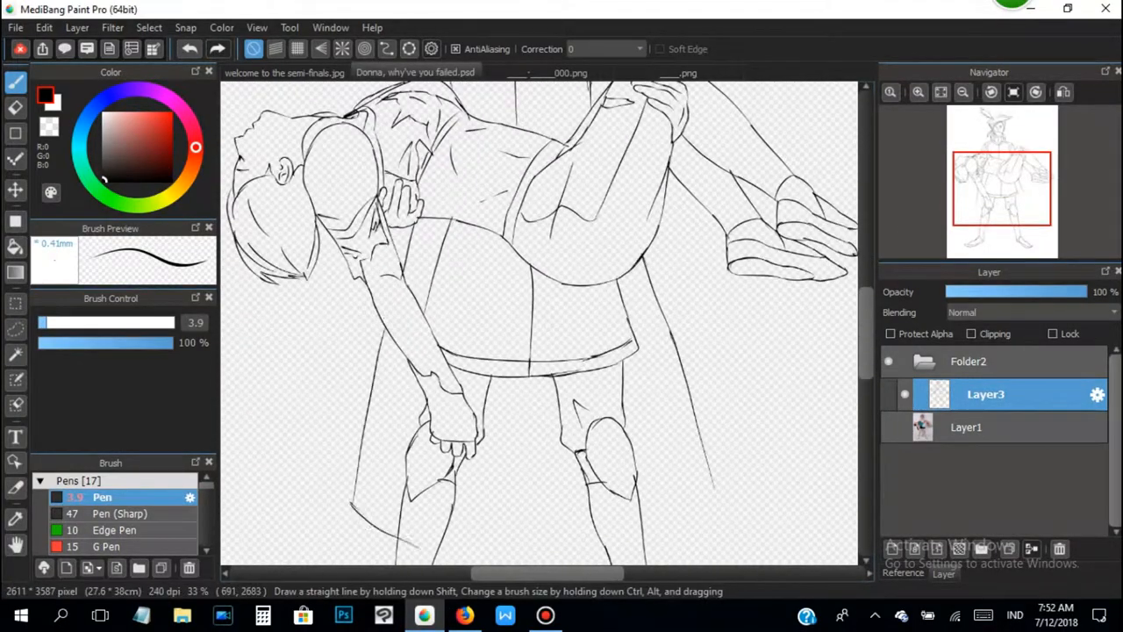
Hide Layer1, fill new Layer5 with gray, and tidy the collar lines with the Pen.
scroll(down, 3)
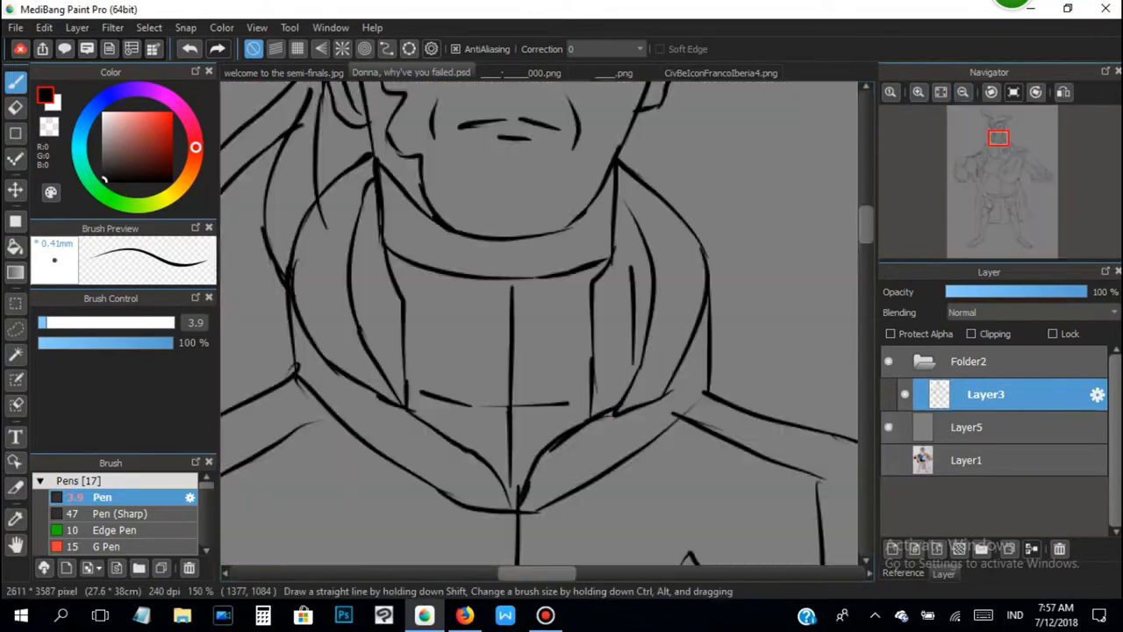
click(465, 614)
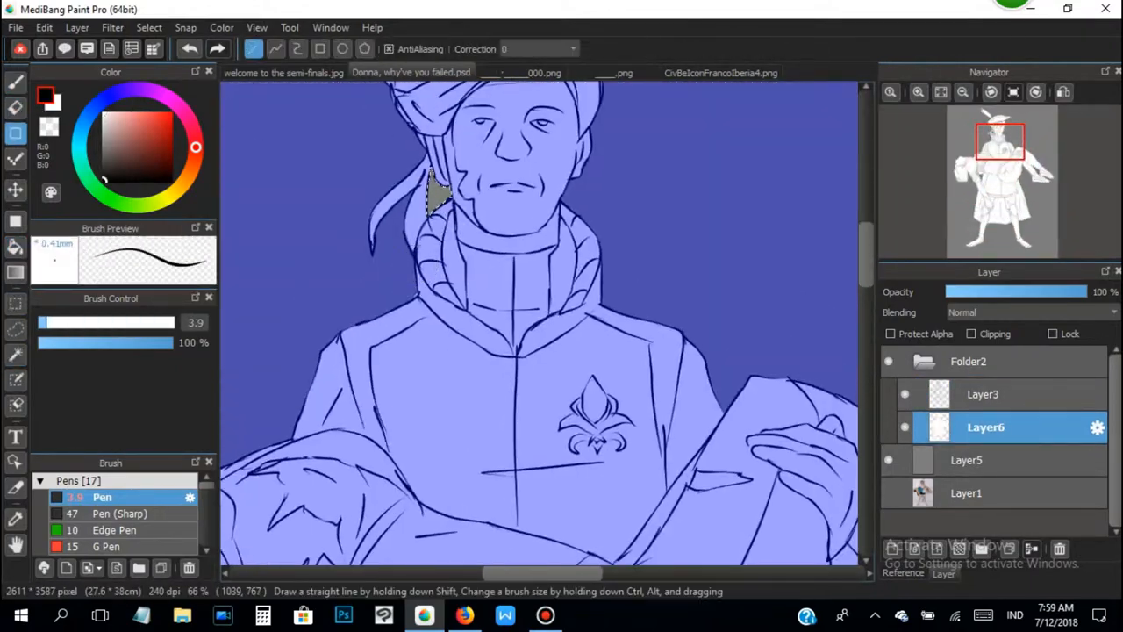
Select the figure area on Layer6 with the Selection Pen and fill it white.
click(719, 72)
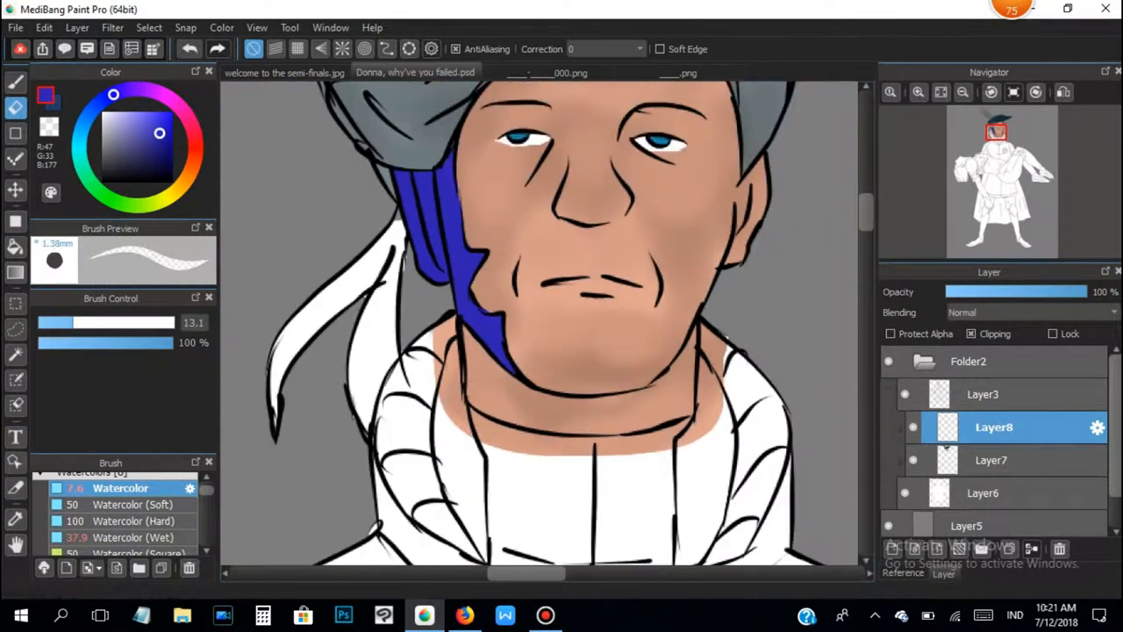
Fill skin and hair on clipped Layer7 and Layer8, then shade face and coat blue.
click(465, 614)
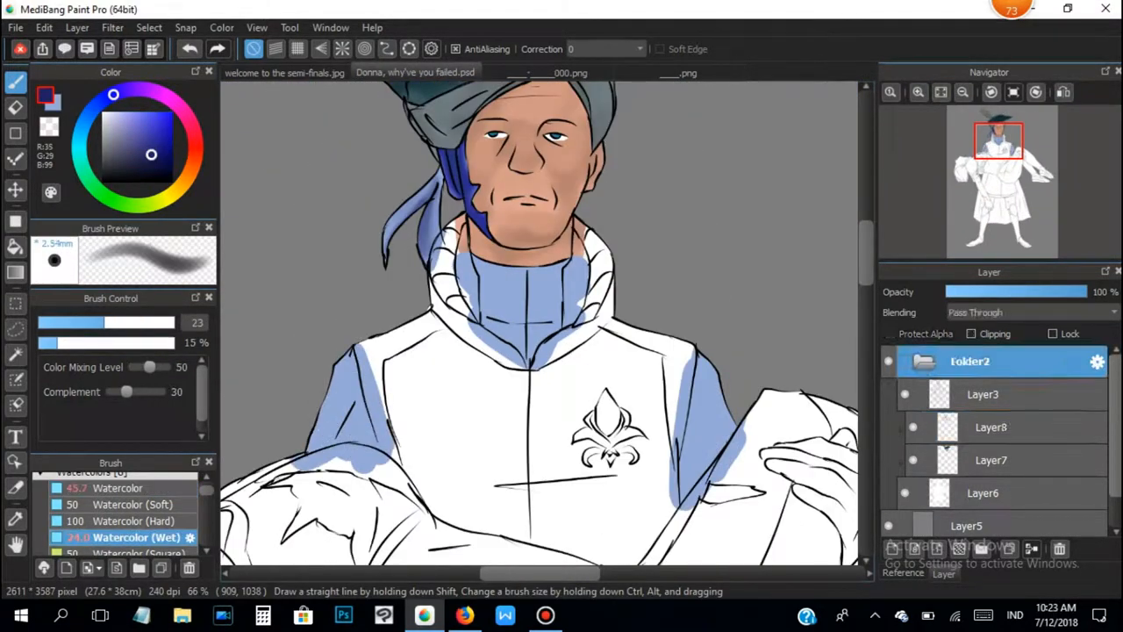
click(992, 426)
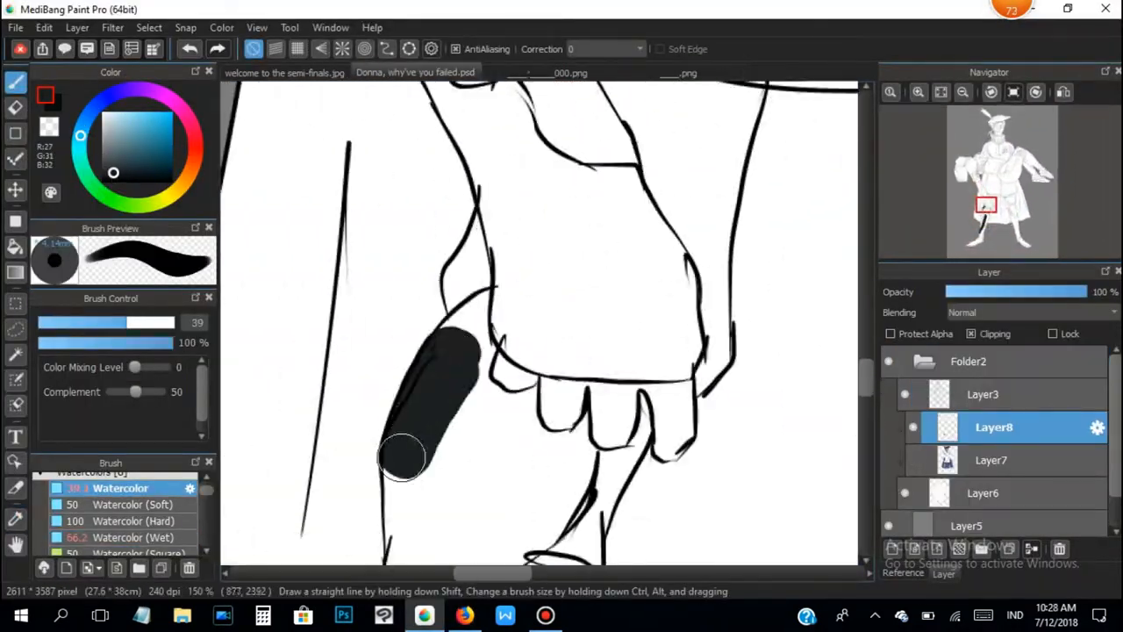
Fill the boots near-black on Layer8 and brush blue watercolour shading onto collar and sleeves.
drag(403, 456, 551, 441)
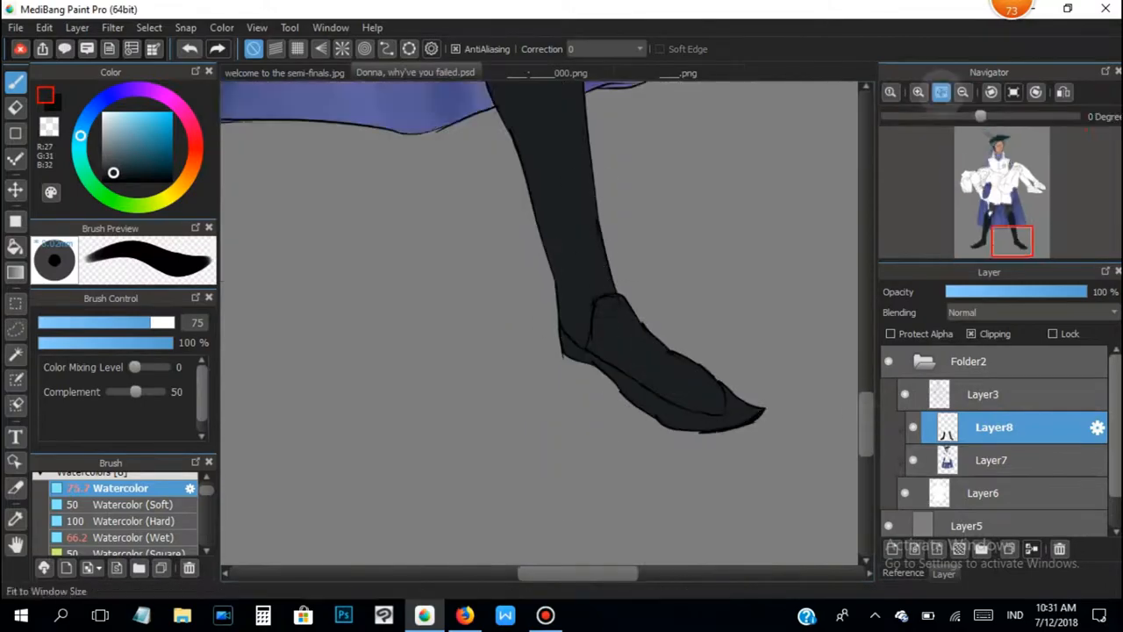
click(123, 537)
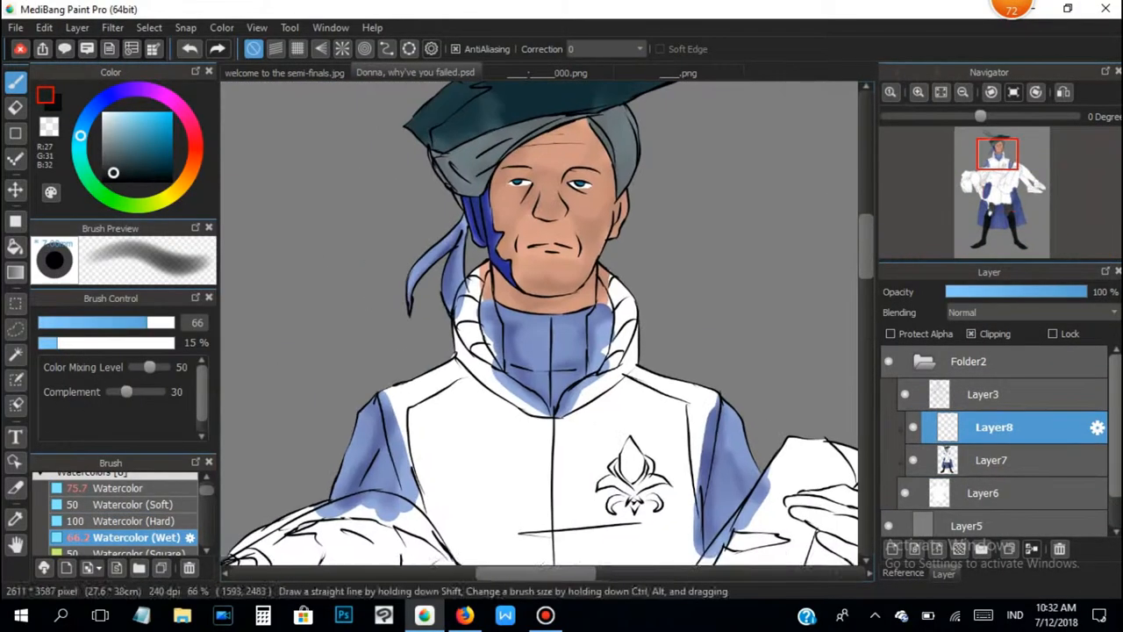
Paint the tunic areas dark blue on Layer8 with the Watercolor (Wet) brush.
click(147, 146)
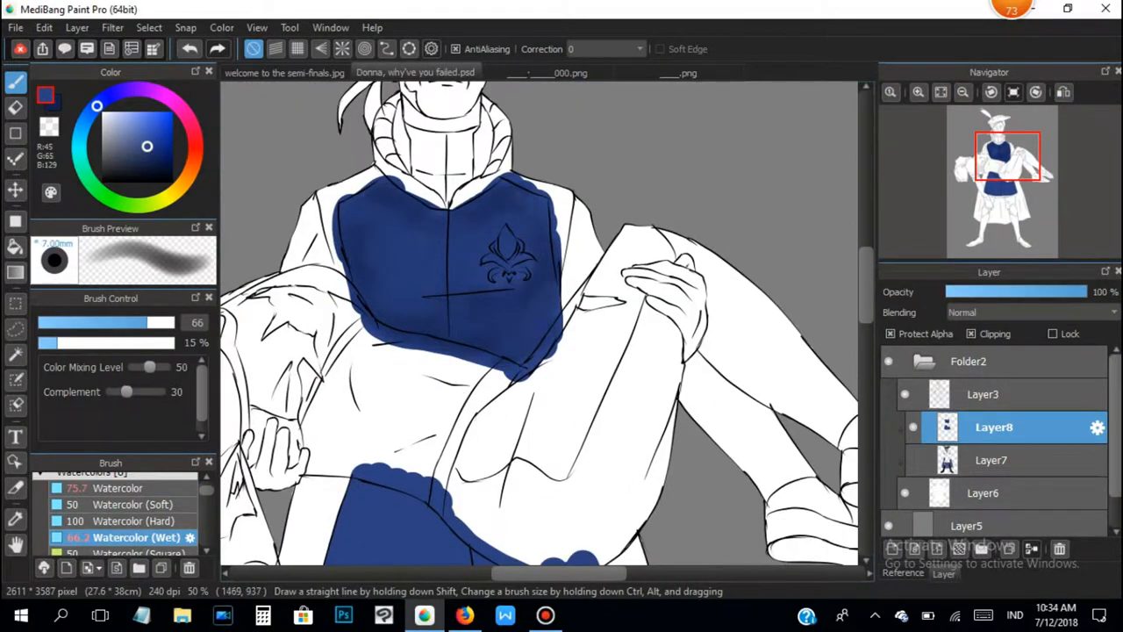
On clipped Layer9, paint the woman's skin tan, her hair brown and the glove red.
click(464, 615)
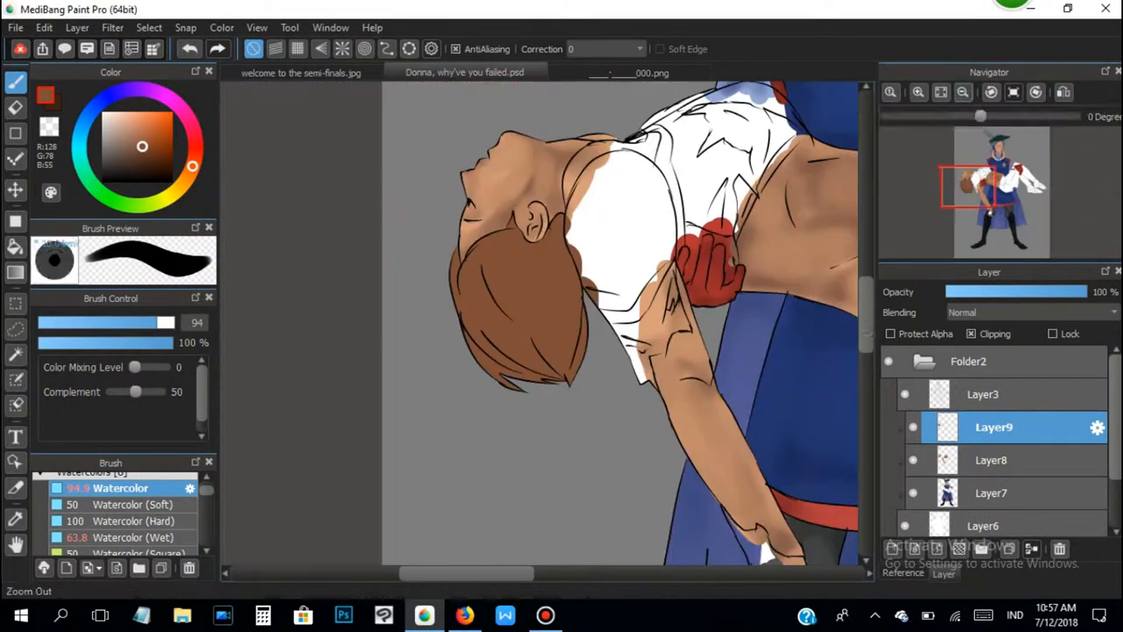
Colour the woman's purple-and-gold outfit, gradient-fill Layer5, and smudge a Multiply shadow under the feet.
click(123, 537)
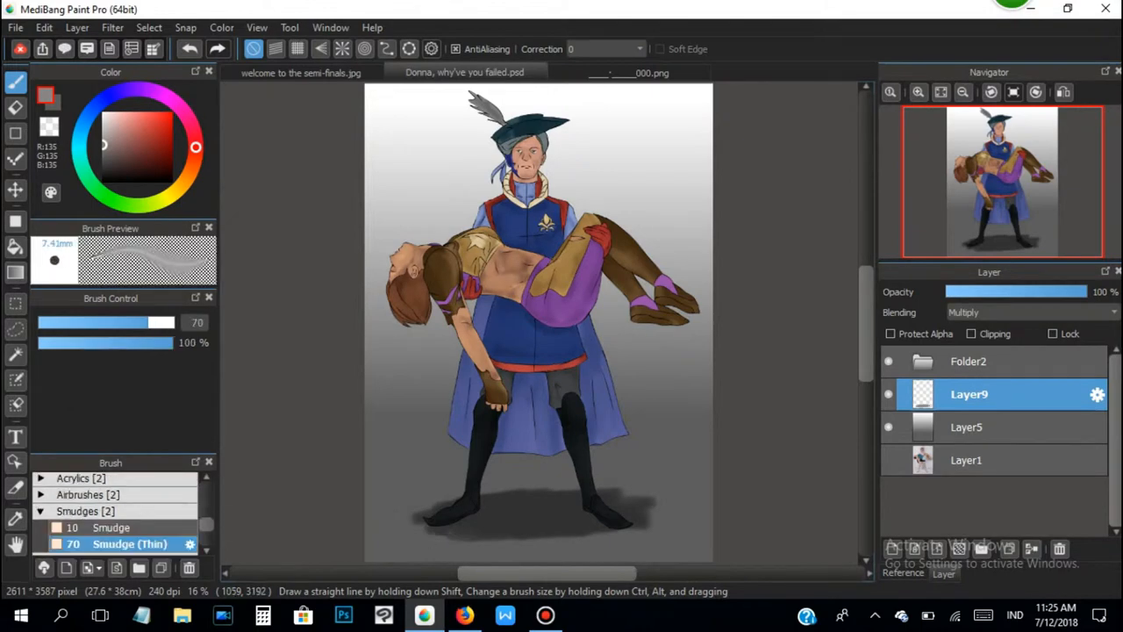
Save the PSD, open it in Photoshop, and paint light rays on an Overlay layer.
click(343, 615)
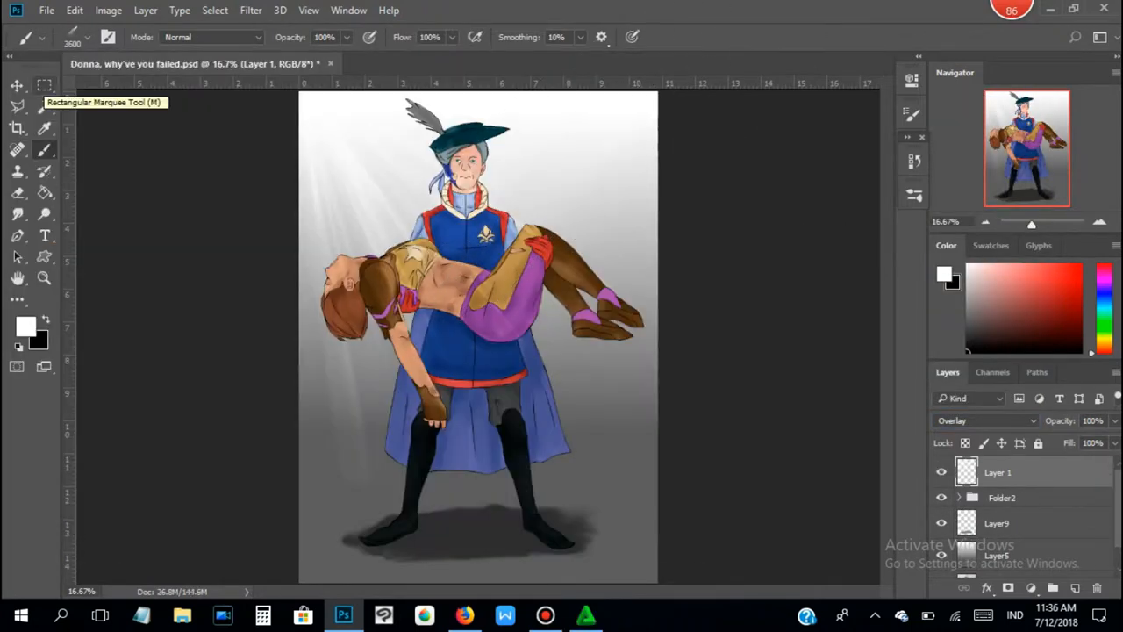
Type the France, England and Belgium caption in Scout Thin 48 pt, then hide Folder2.
click(44, 234)
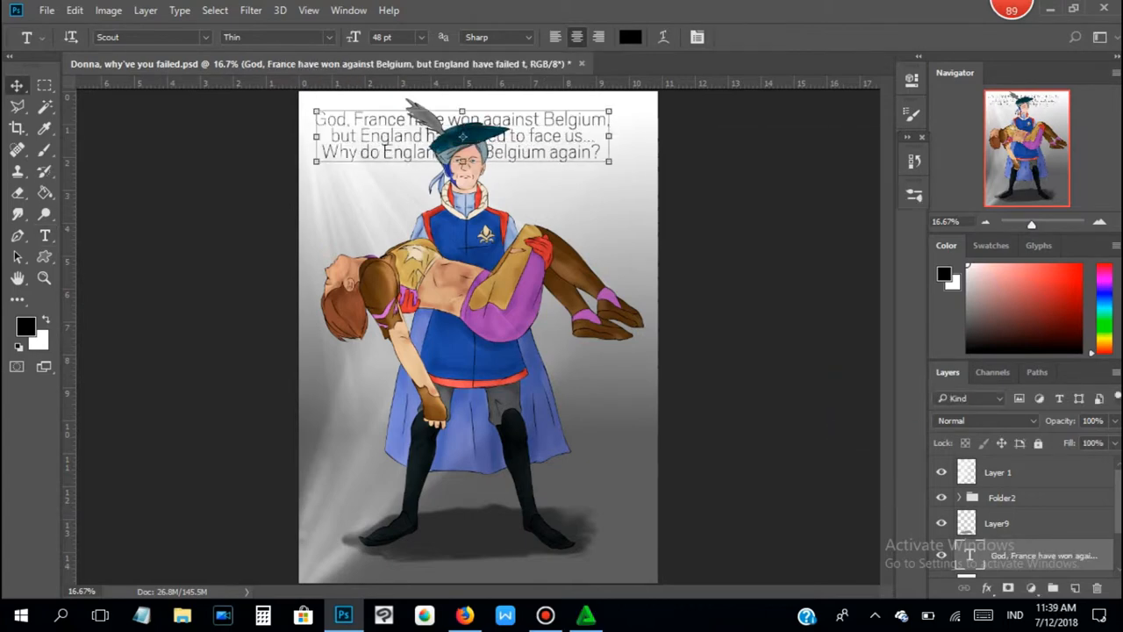
click(941, 497)
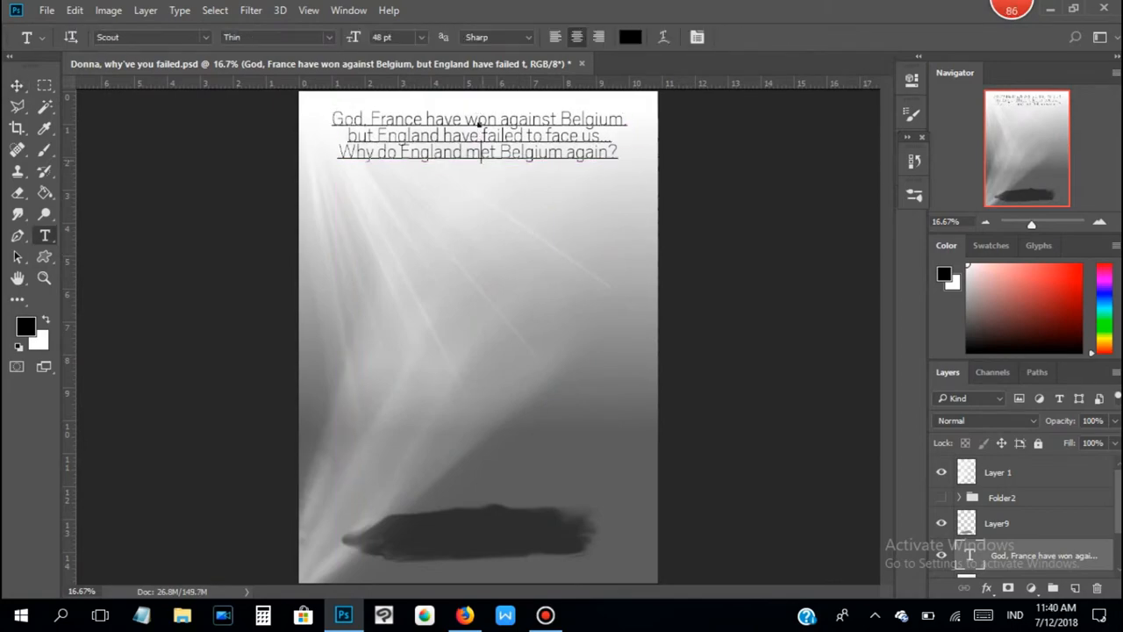